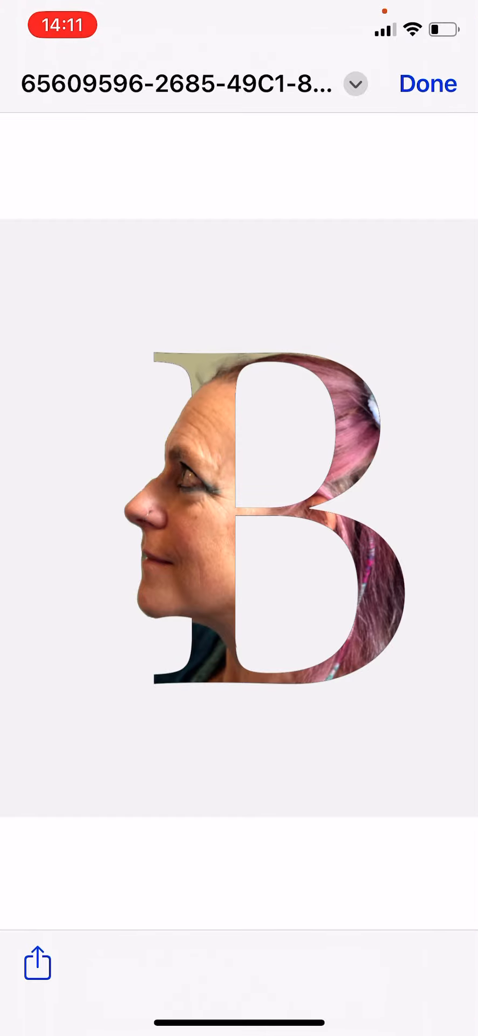
Close the preview, view the finished example, and open the plain black serif B image
{"action": "left_click", "coordinate": [355, 85]}
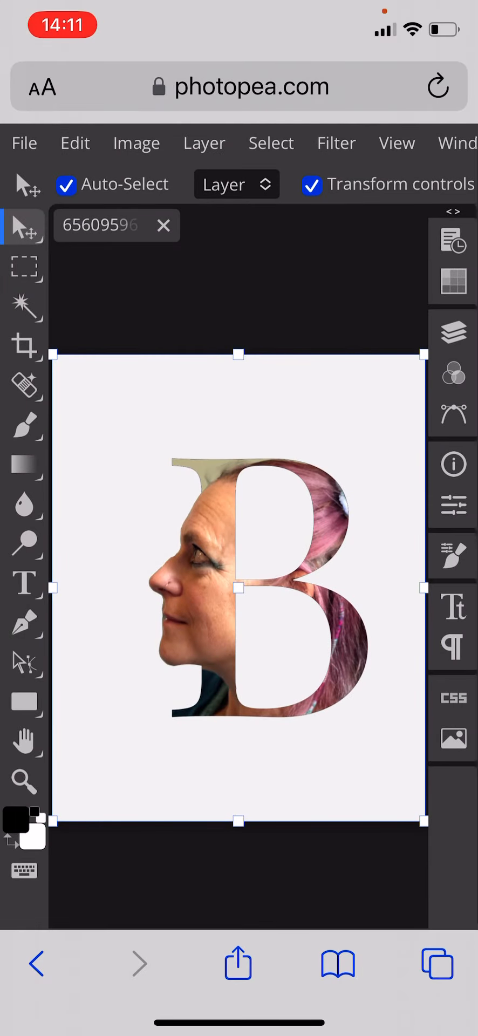
{"action": "left_click", "coordinate": [454, 331]}
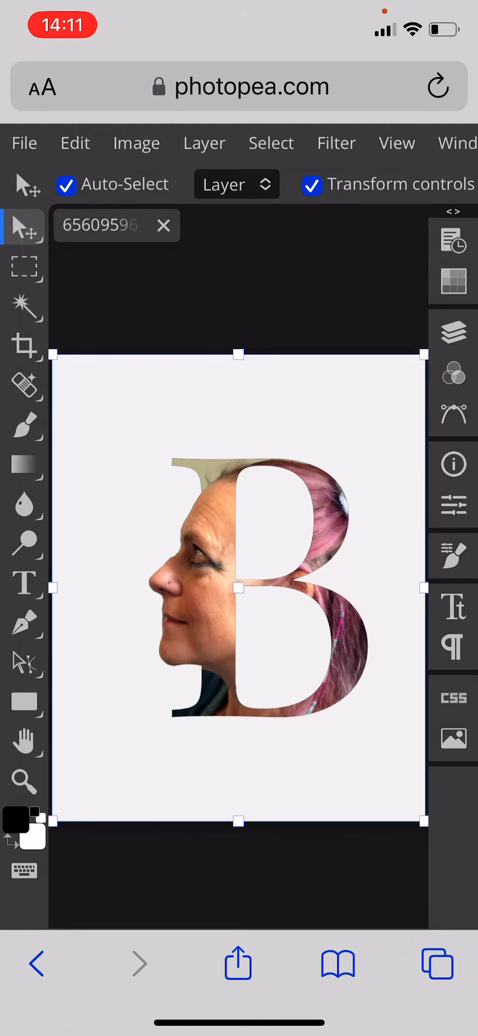
{"action": "left_click", "coordinate": [24, 142]}
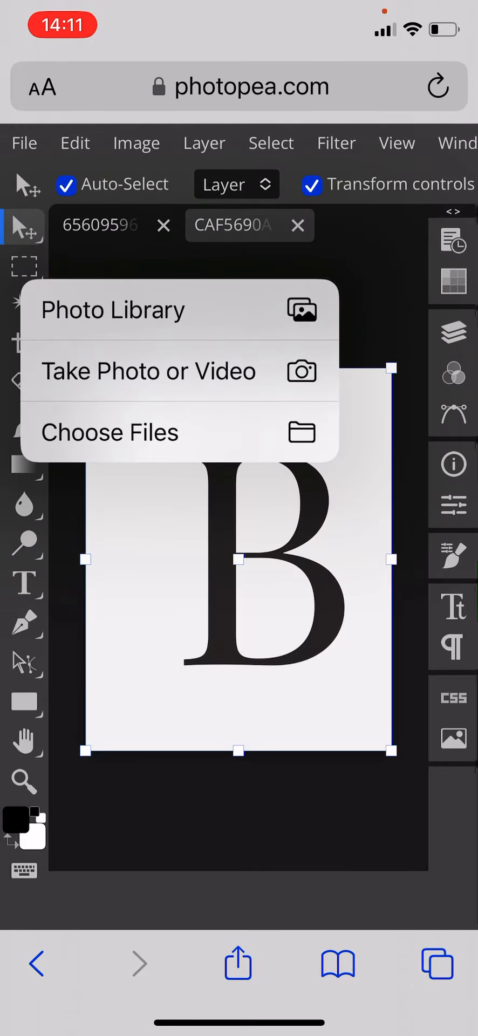
Place the pink-haired woman's profile photo from the Photo Library into the B document
{"action": "left_click", "coordinate": [112, 308]}
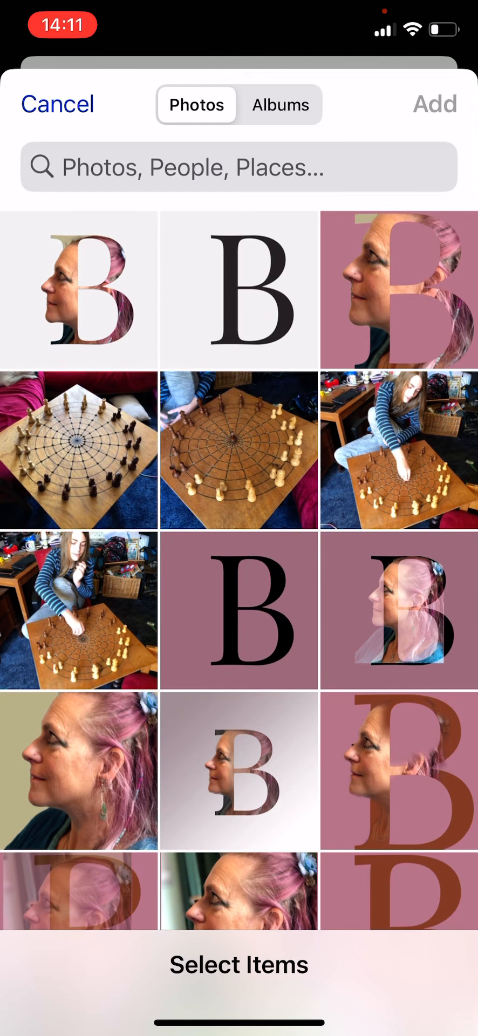
{"action": "left_click", "coordinate": [80, 772]}
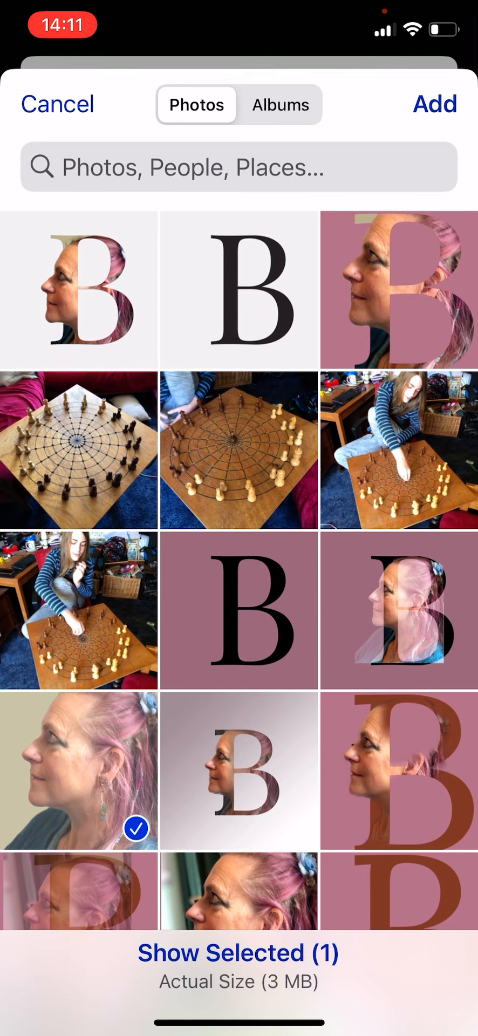
{"action": "left_click", "coordinate": [434, 104]}
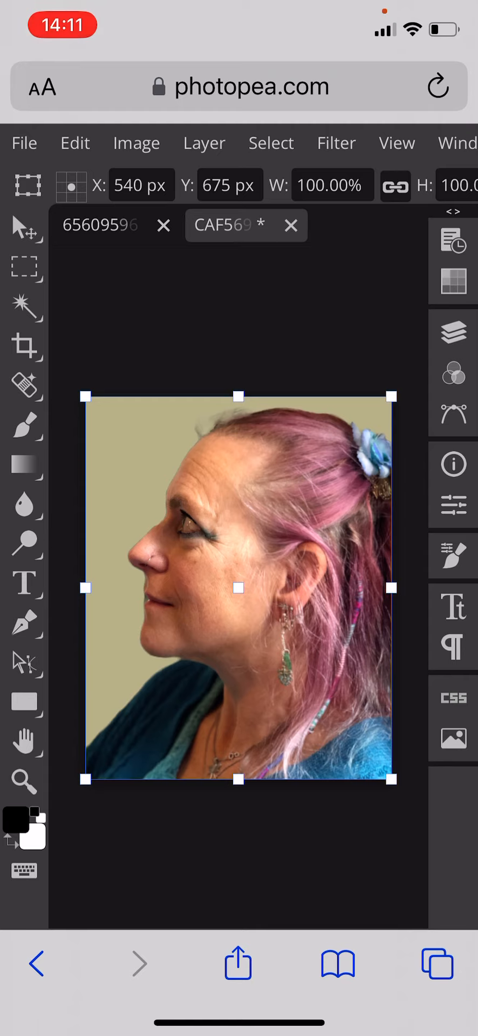
{"action": "left_click", "coordinate": [454, 332]}
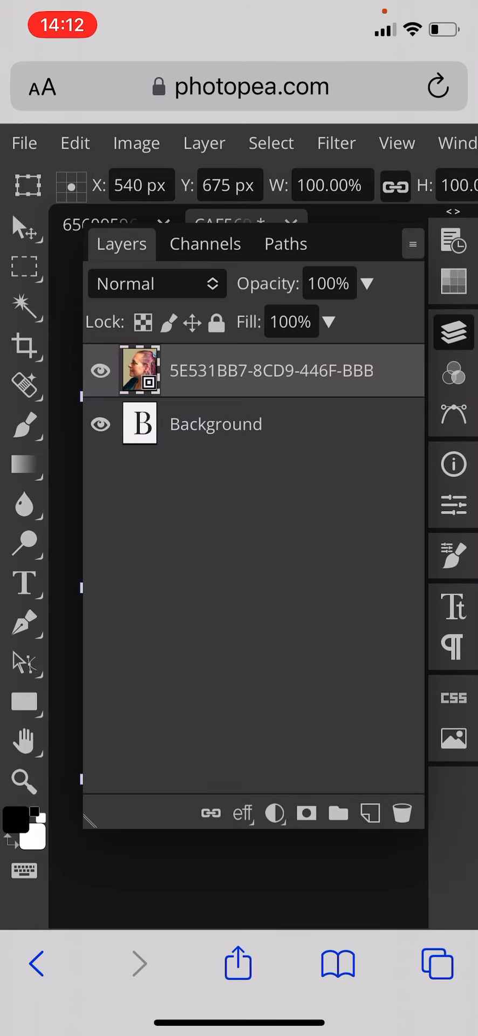
Scale the photo to about 65% over the B at lowered opacity, then restore 100%
{"action": "left_click", "coordinate": [328, 323]}
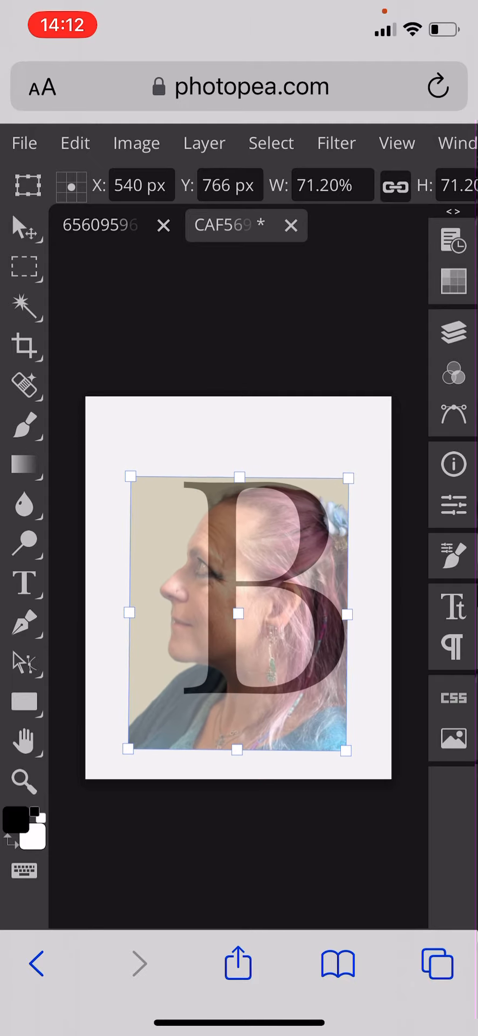
{"action": "left_click_drag", "start_coordinate": [349, 476], "coordinate": [308, 511]}
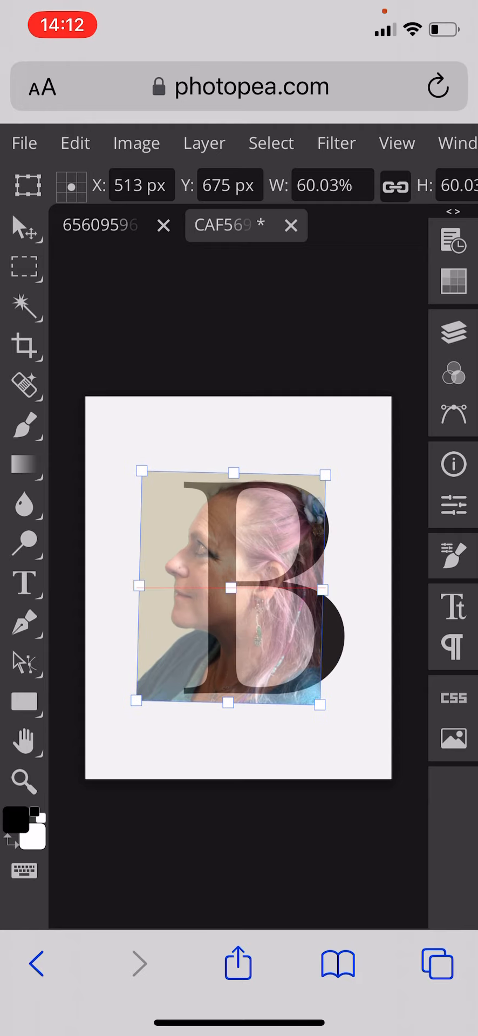
{"action": "left_click_drag", "start_coordinate": [317, 704], "coordinate": [344, 730]}
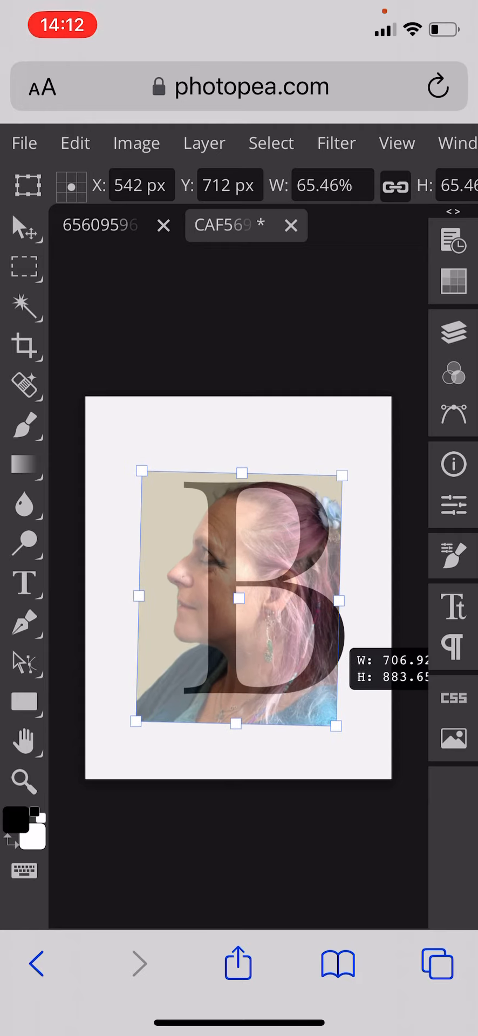
{"action": "left_click_drag", "start_coordinate": [339, 739], "coordinate": [334, 733]}
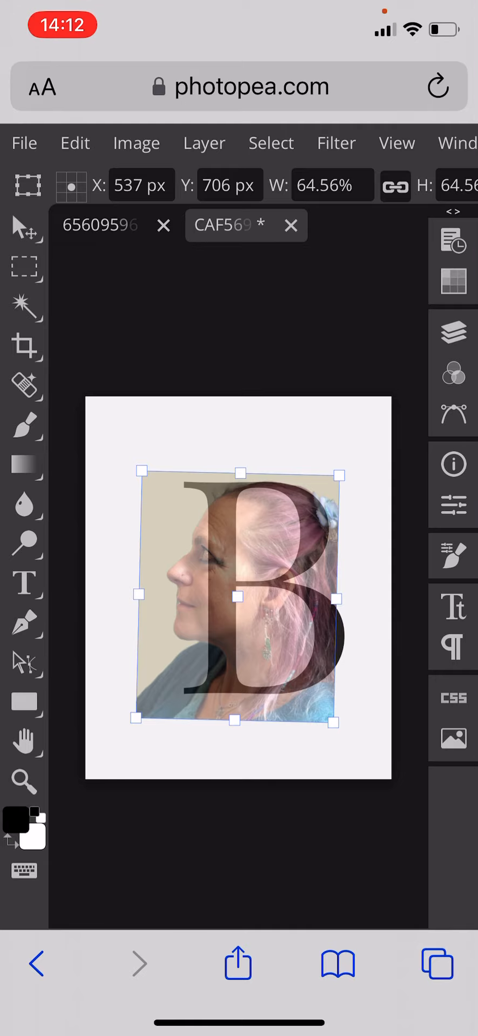
{"action": "left_click", "coordinate": [454, 332]}
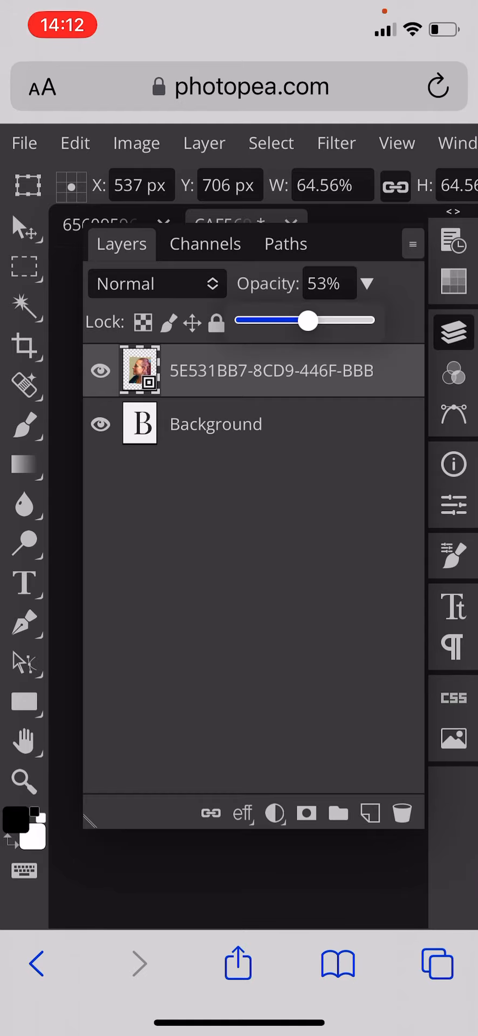
{"action": "left_click", "coordinate": [24, 227]}
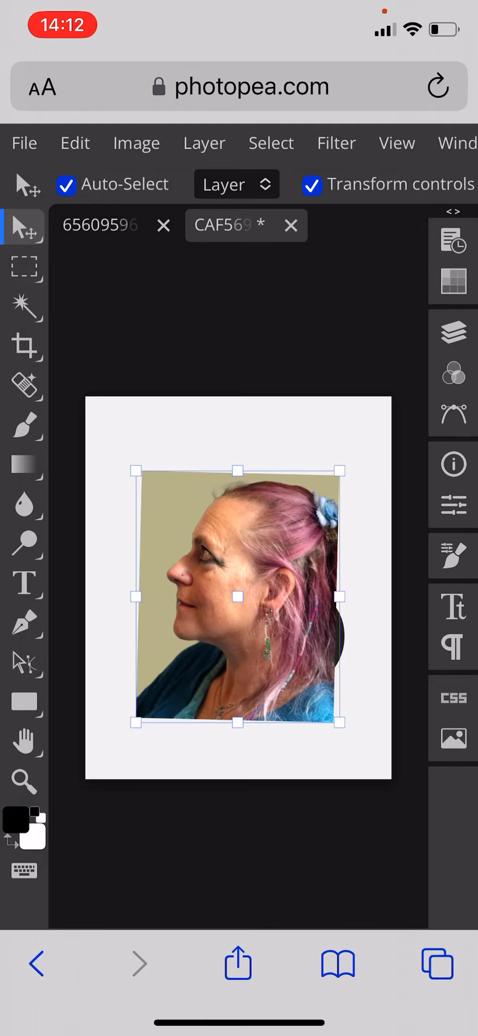
{"action": "left_click", "coordinate": [454, 332]}
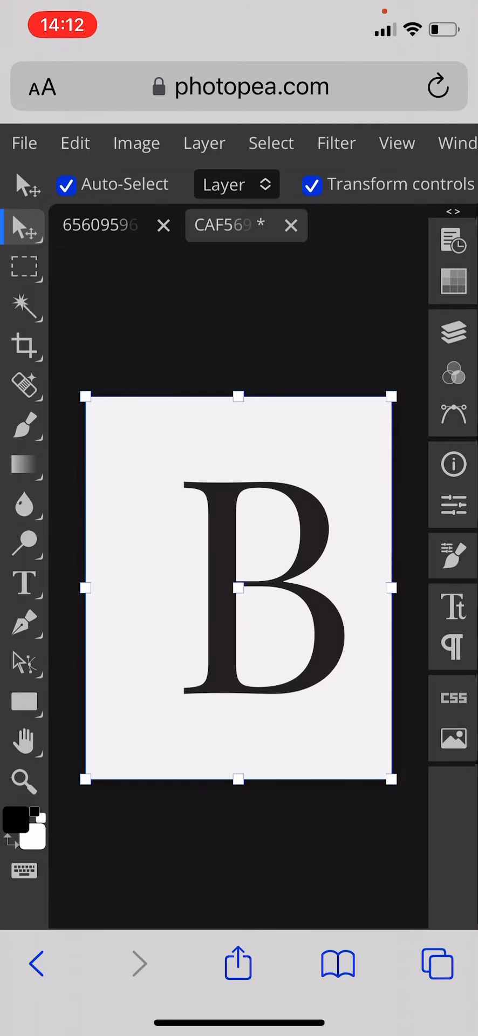
Magic-wand the letter B and add a layer mask so the photo shows only inside it
{"action": "left_click", "coordinate": [25, 305]}
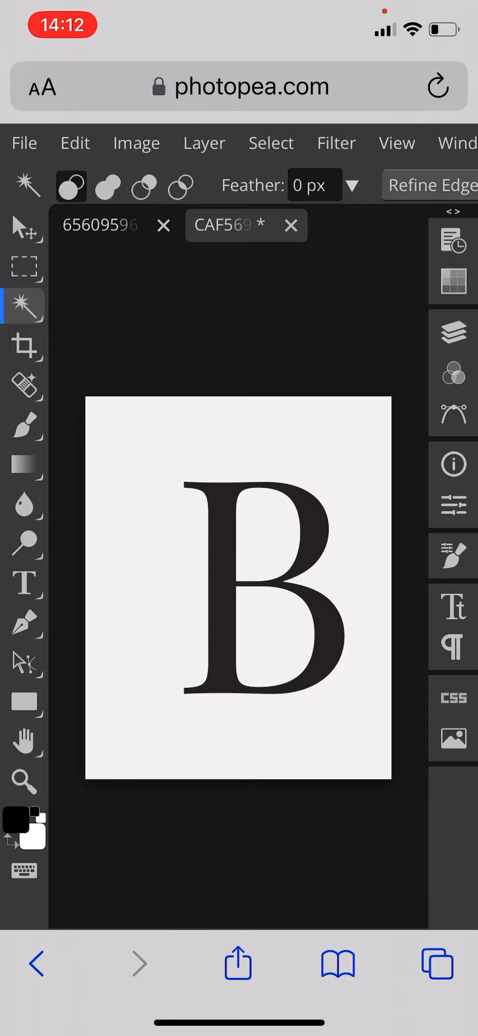
{"action": "left_click", "coordinate": [453, 332]}
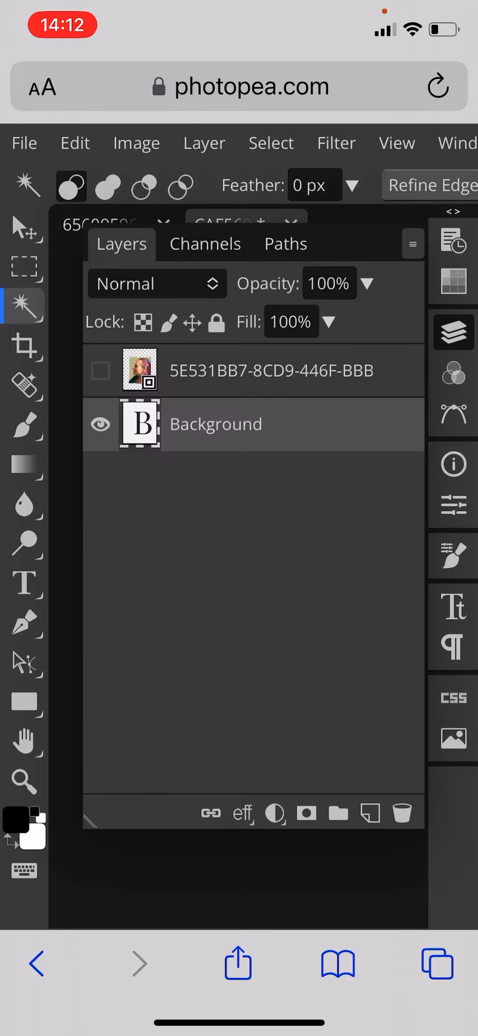
{"action": "left_click", "coordinate": [271, 370]}
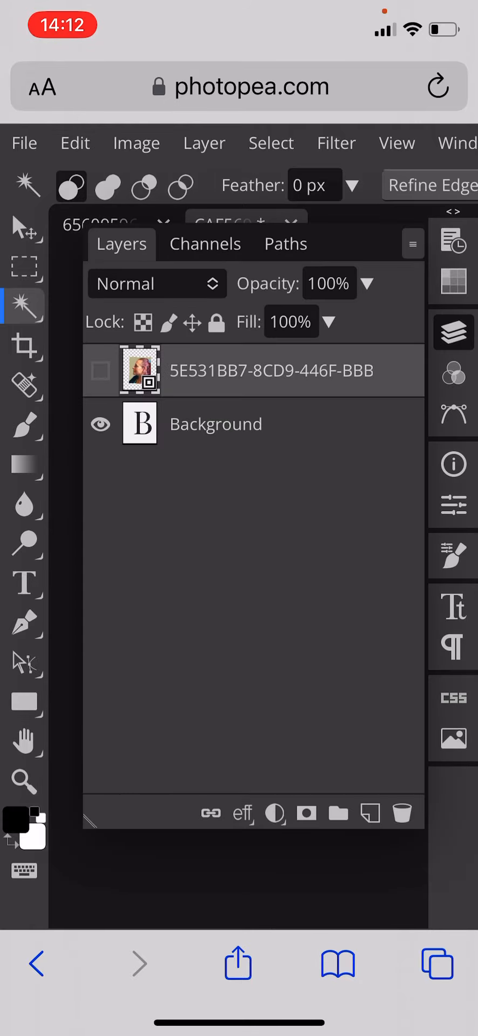
{"action": "left_click", "coordinate": [99, 371]}
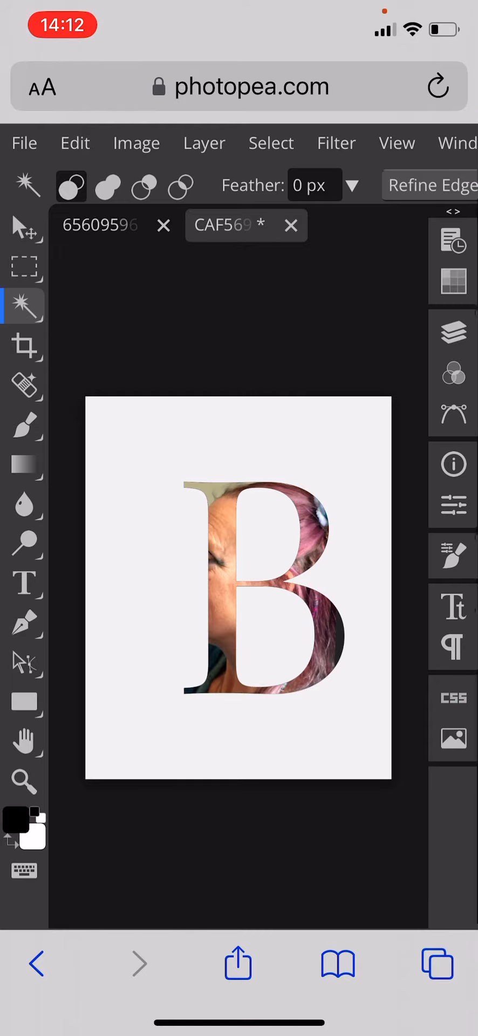
{"action": "left_click", "coordinate": [453, 331]}
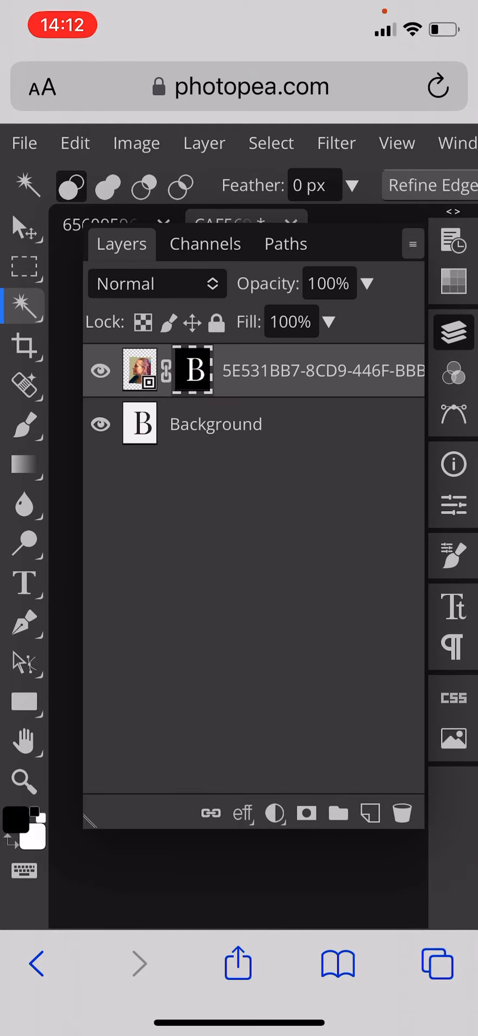
{"action": "left_click", "coordinate": [204, 142]}
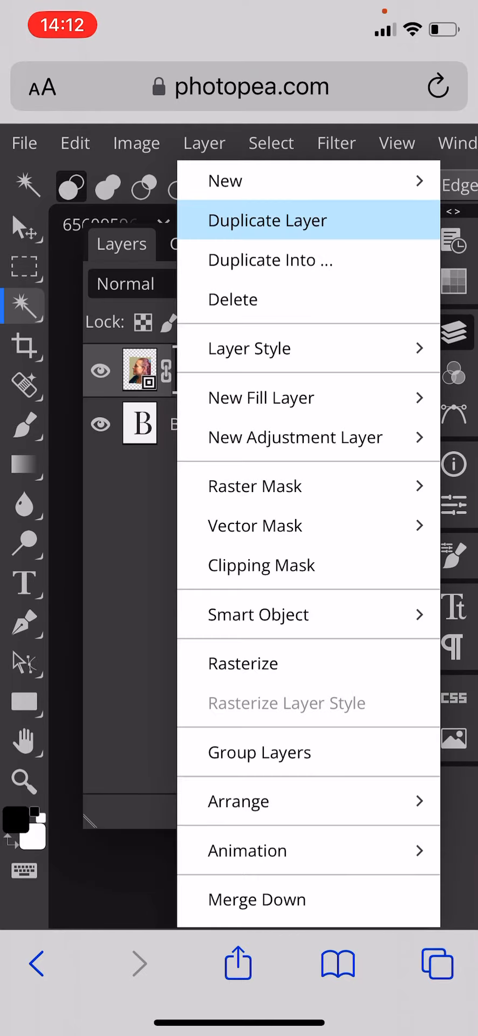
Duplicate the masked photo layer and add a mask from the background selection
{"action": "left_click", "coordinate": [269, 220]}
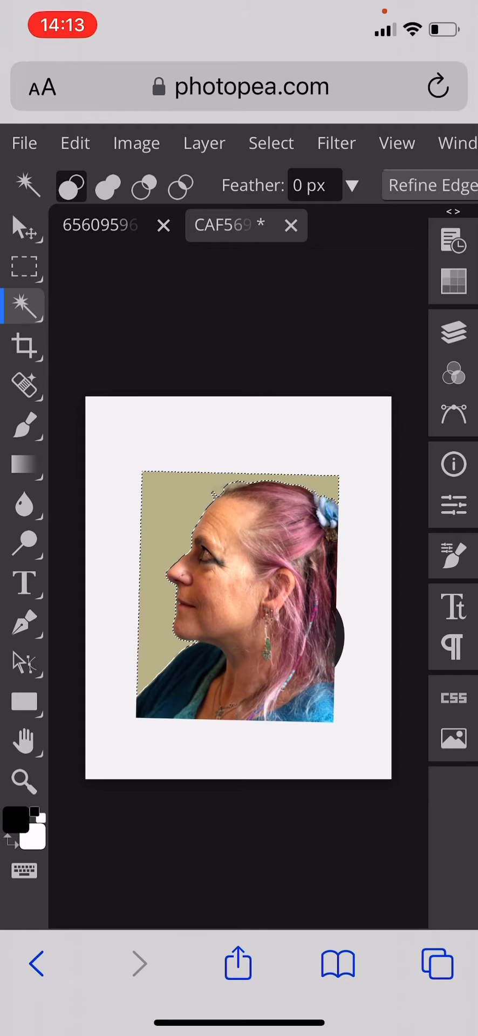
{"action": "left_click", "coordinate": [454, 332]}
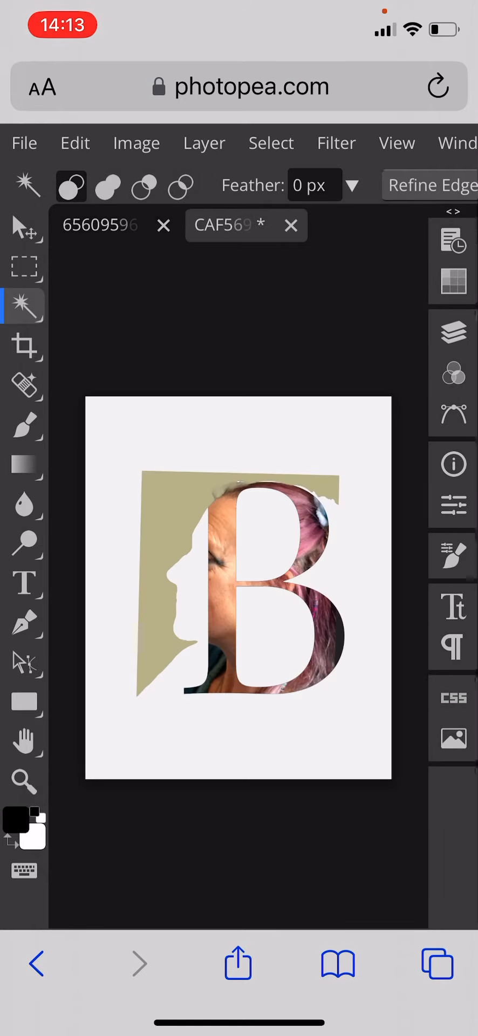
{"action": "left_click", "coordinate": [453, 331]}
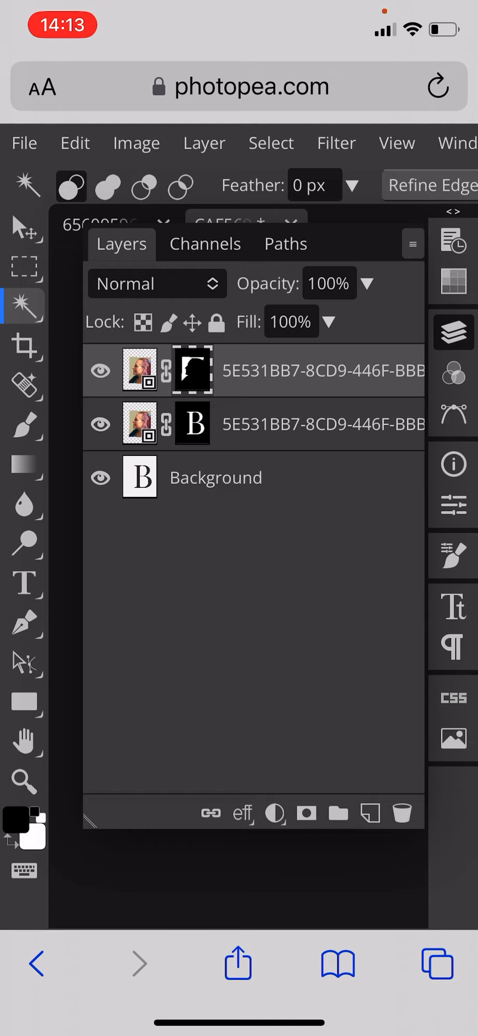
Delete the wrong raster mask and re-add an inverted one hiding the olive background
{"action": "left_click", "coordinate": [204, 142]}
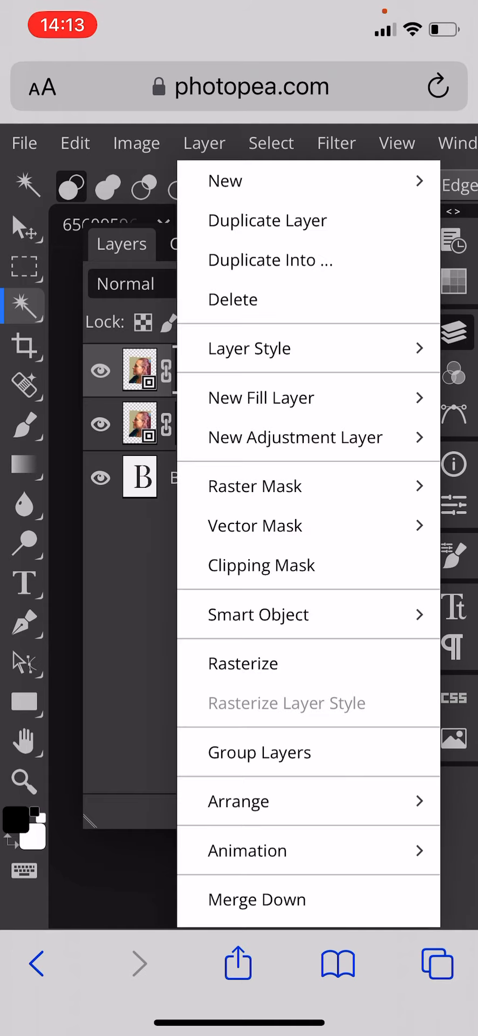
{"action": "left_click", "coordinate": [75, 143]}
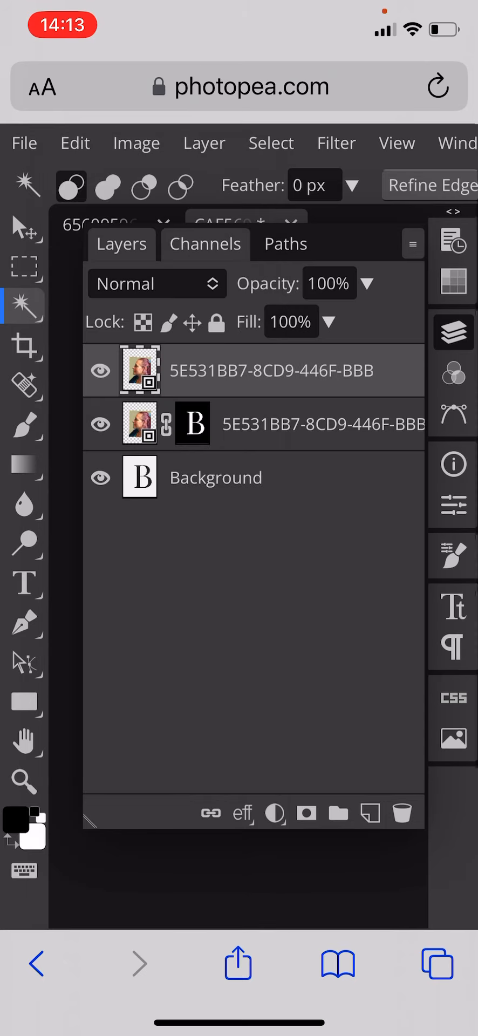
{"action": "left_click", "coordinate": [270, 142]}
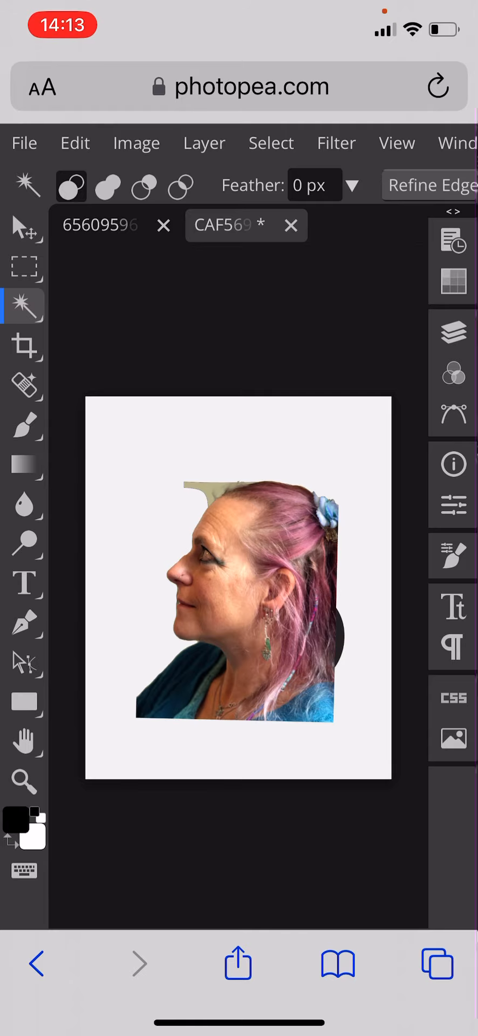
{"action": "left_click", "coordinate": [453, 332]}
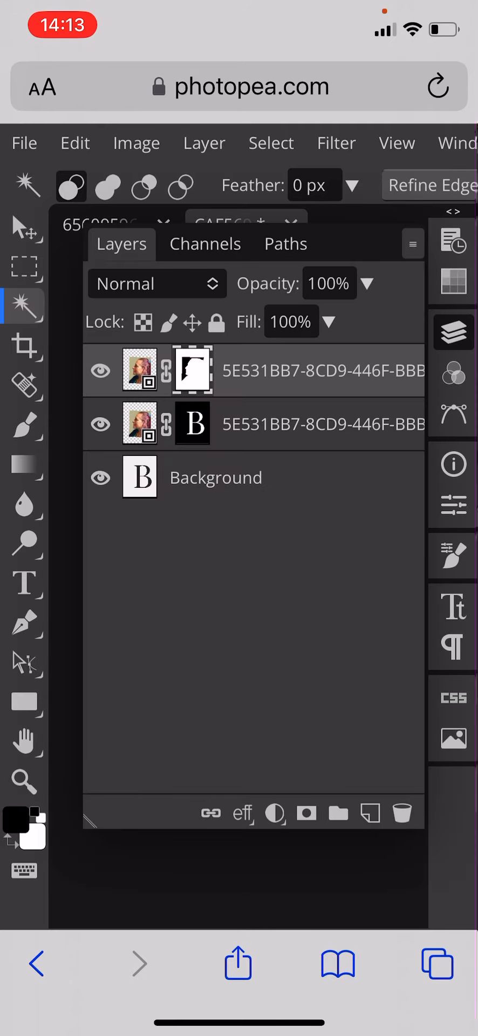
{"action": "left_click", "coordinate": [24, 425]}
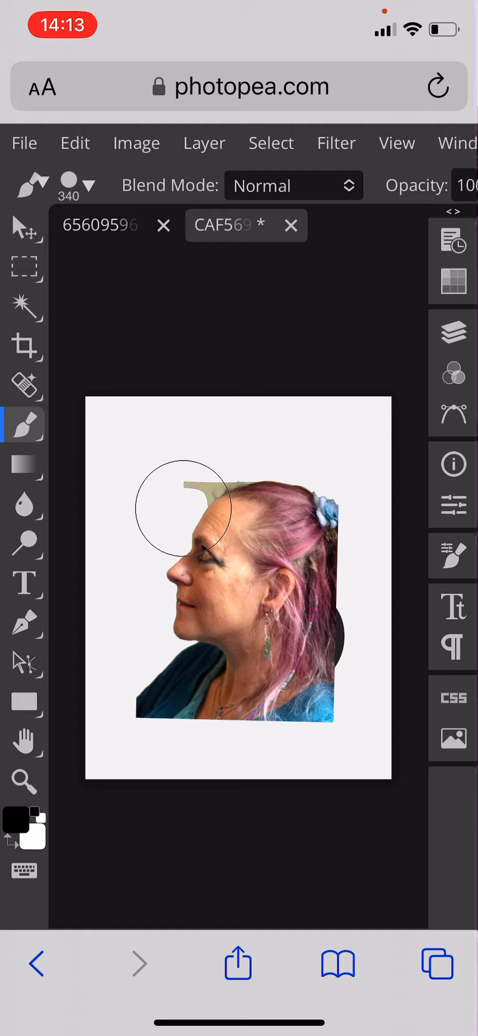
Set the brush size to 276 px
{"action": "left_click", "coordinate": [68, 186]}
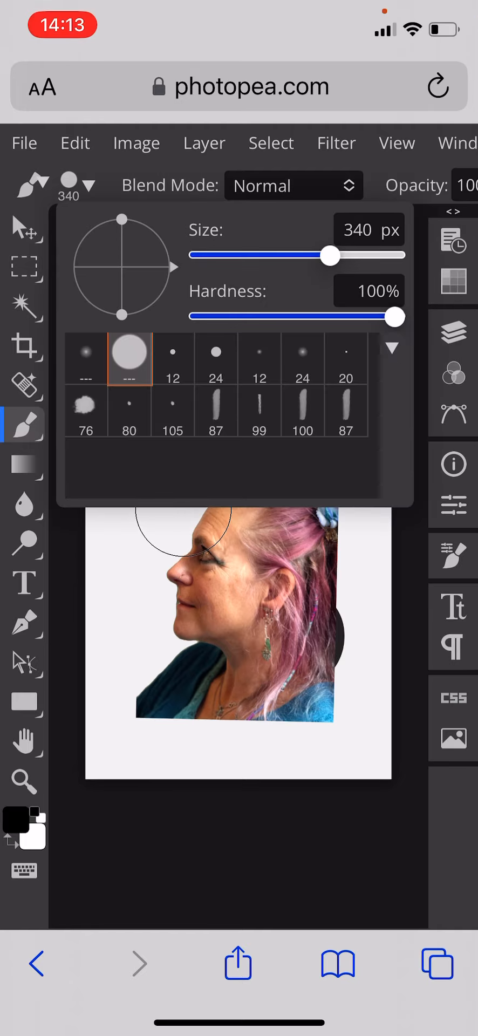
{"action": "left_click_drag", "start_coordinate": [333, 256], "coordinate": [323, 256]}
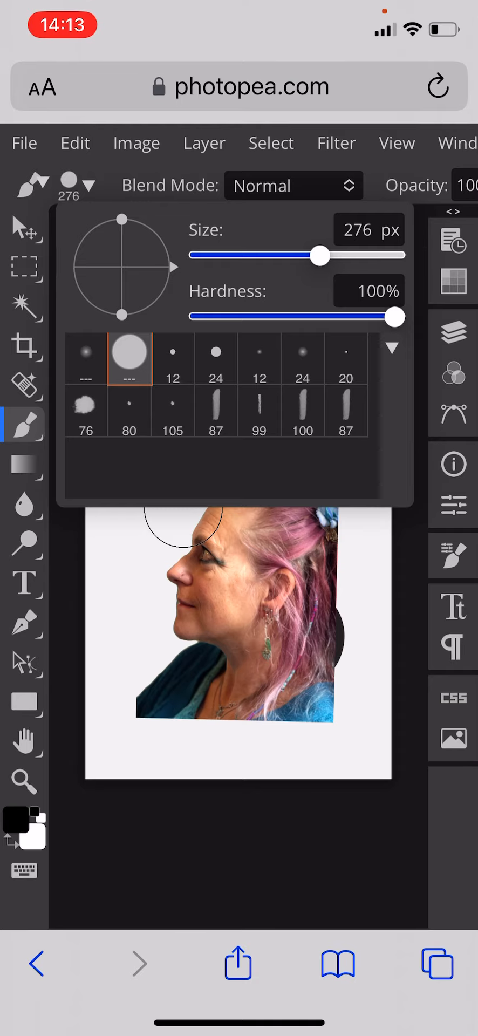
{"action": "left_click", "coordinate": [453, 332]}
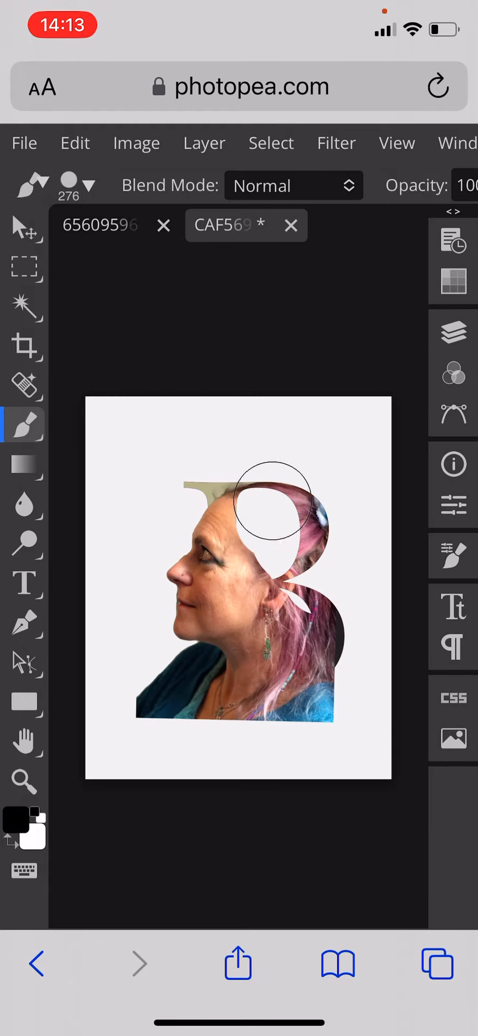
Paint black on the top mask over the hair, the B's bowls and the shoulders
{"action": "left_click_drag", "start_coordinate": [274, 498], "coordinate": [274, 574]}
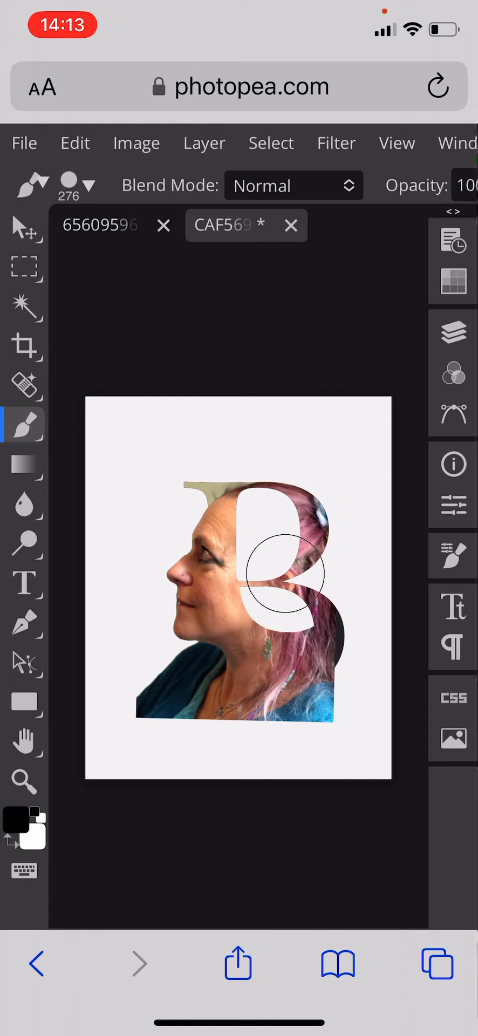
{"action": "left_click_drag", "start_coordinate": [281, 575], "coordinate": [324, 661]}
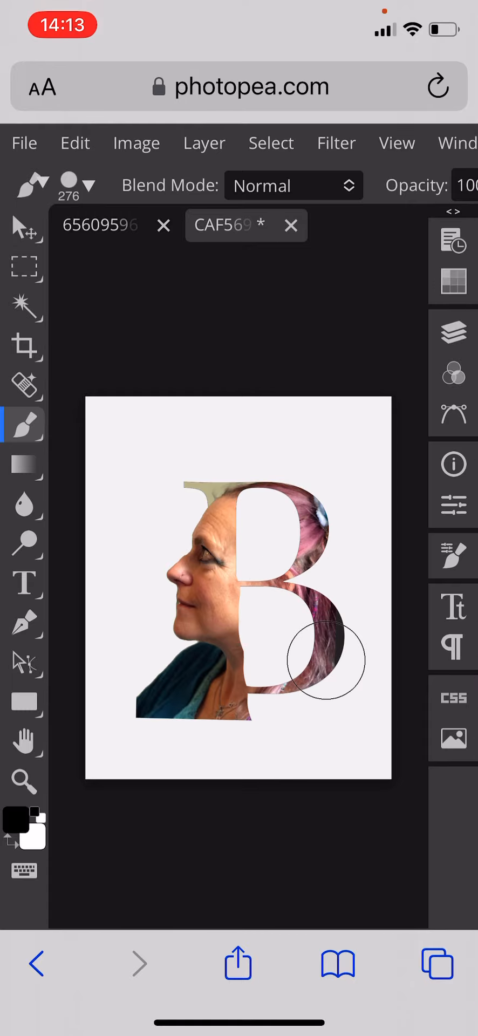
{"action": "left_click_drag", "start_coordinate": [325, 661], "coordinate": [278, 681]}
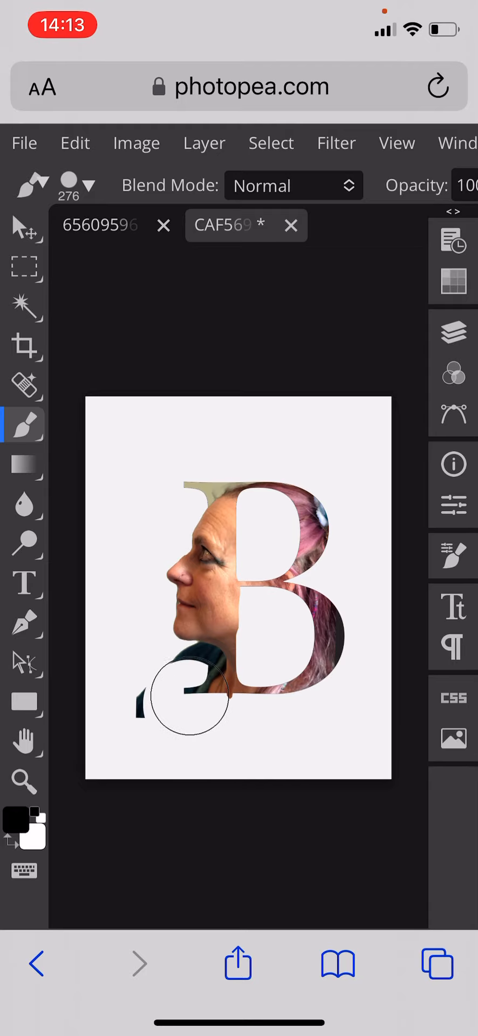
{"action": "left_click_drag", "start_coordinate": [192, 701], "coordinate": [185, 680]}
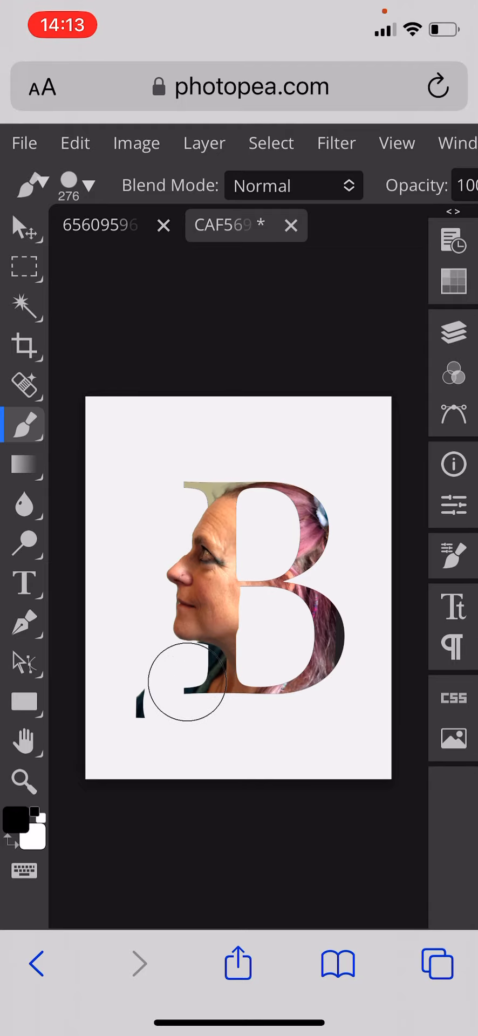
{"action": "left_click_drag", "start_coordinate": [189, 683], "coordinate": [142, 730]}
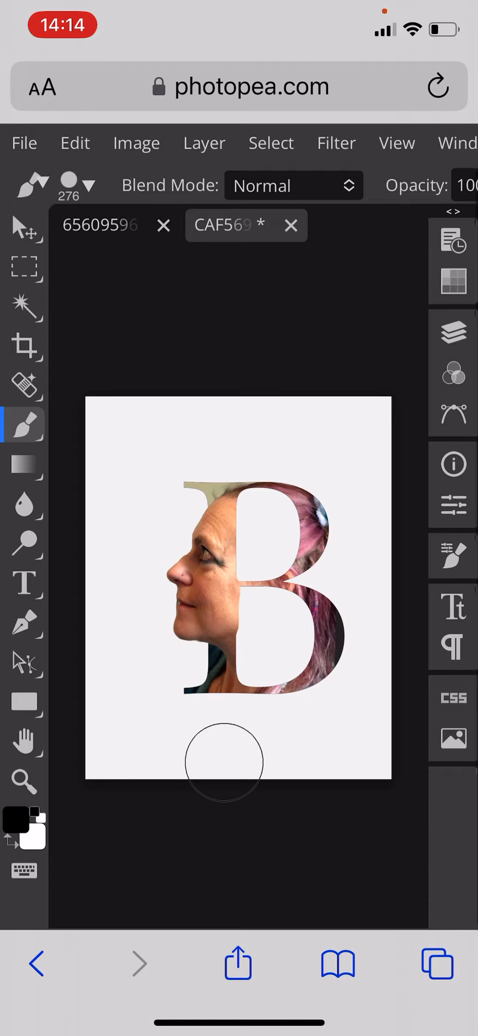
Toggle layer visibility to compare, then hide the B-masked middle photo layer
{"action": "left_click", "coordinate": [454, 330]}
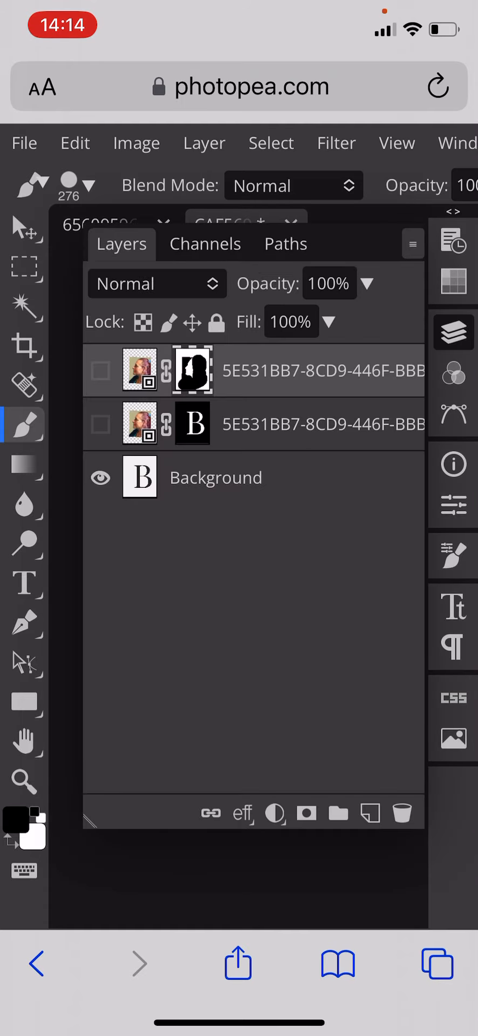
{"action": "left_click", "coordinate": [101, 477]}
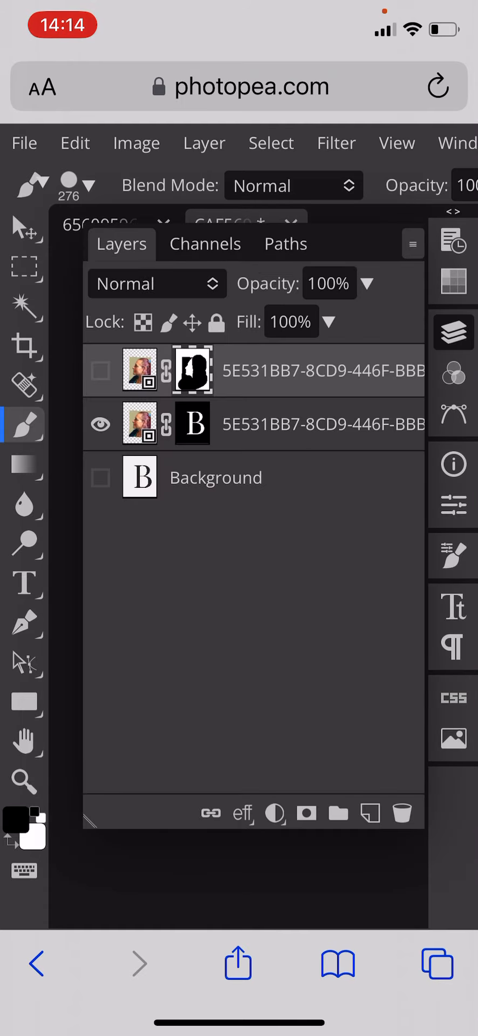
{"action": "left_click", "coordinate": [100, 477]}
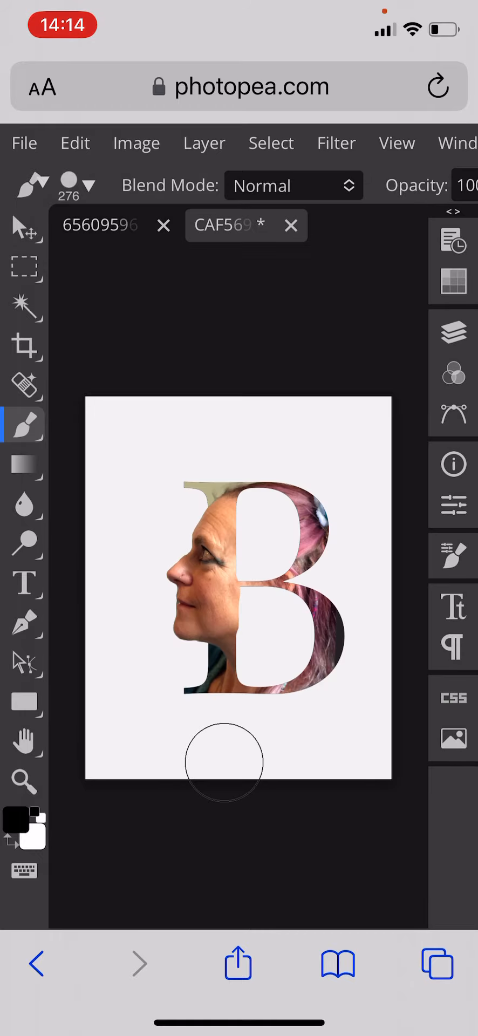
{"action": "left_click", "coordinate": [454, 332]}
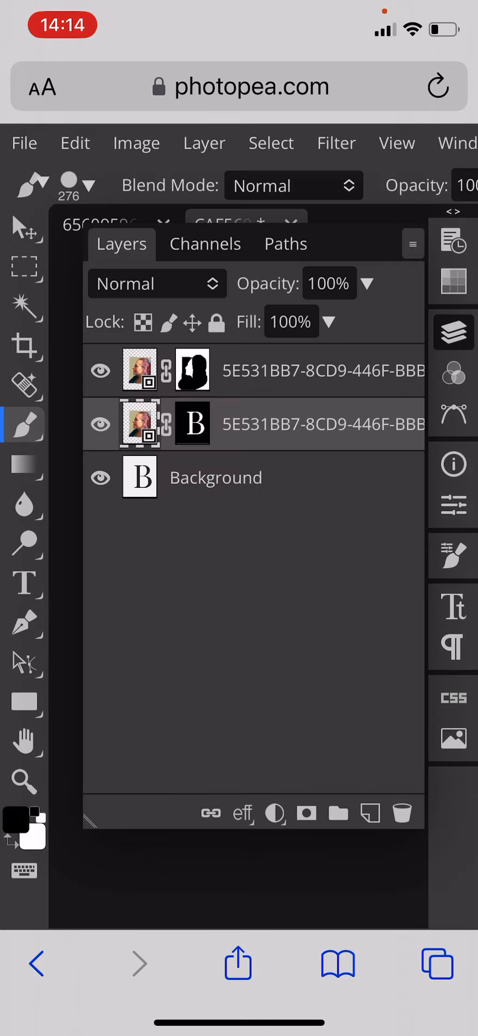
{"action": "left_click", "coordinate": [453, 332]}
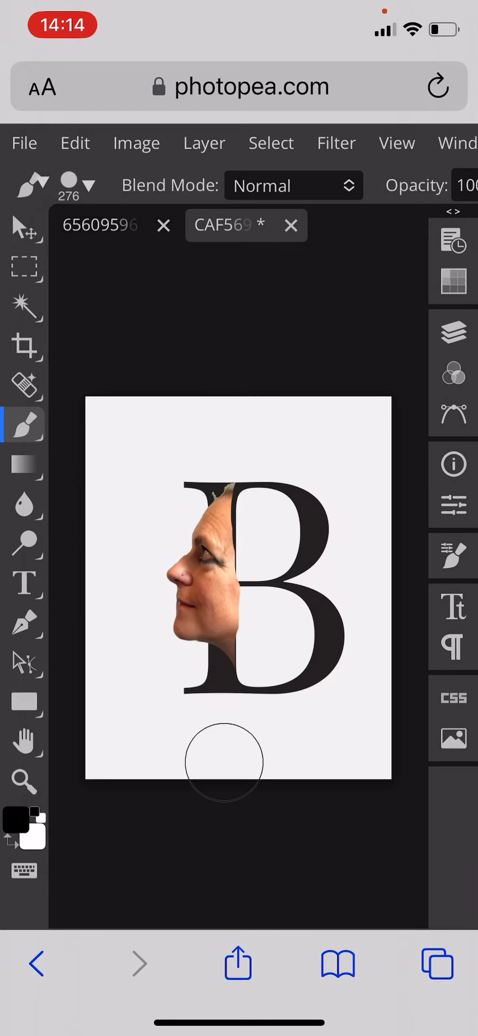